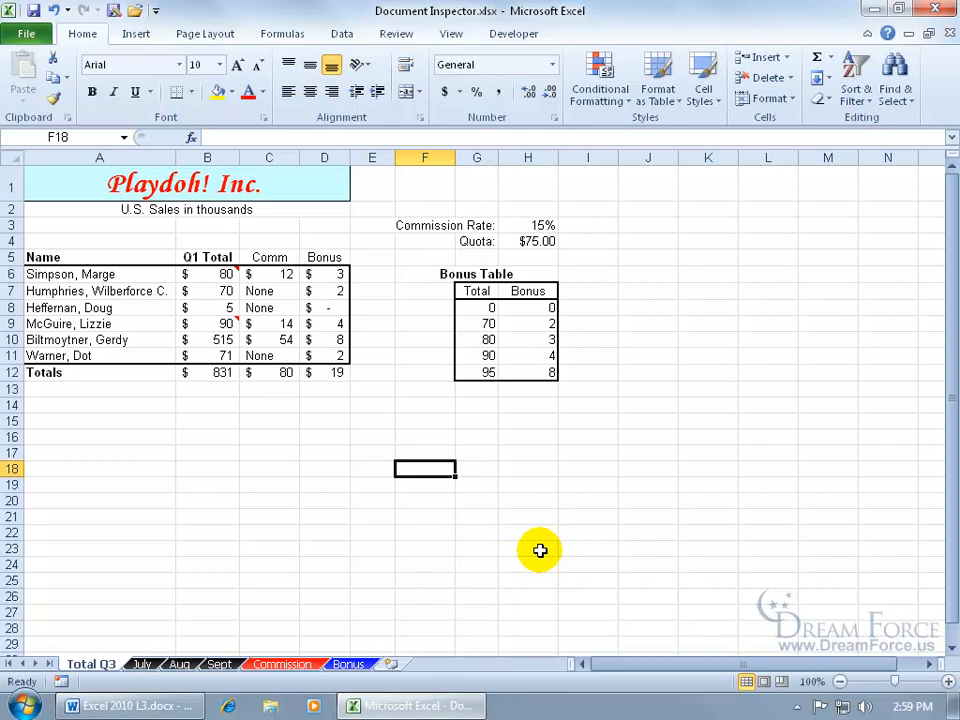
Step: Show the workbook's Info page with its properties and sharing warnings
click(26, 32)
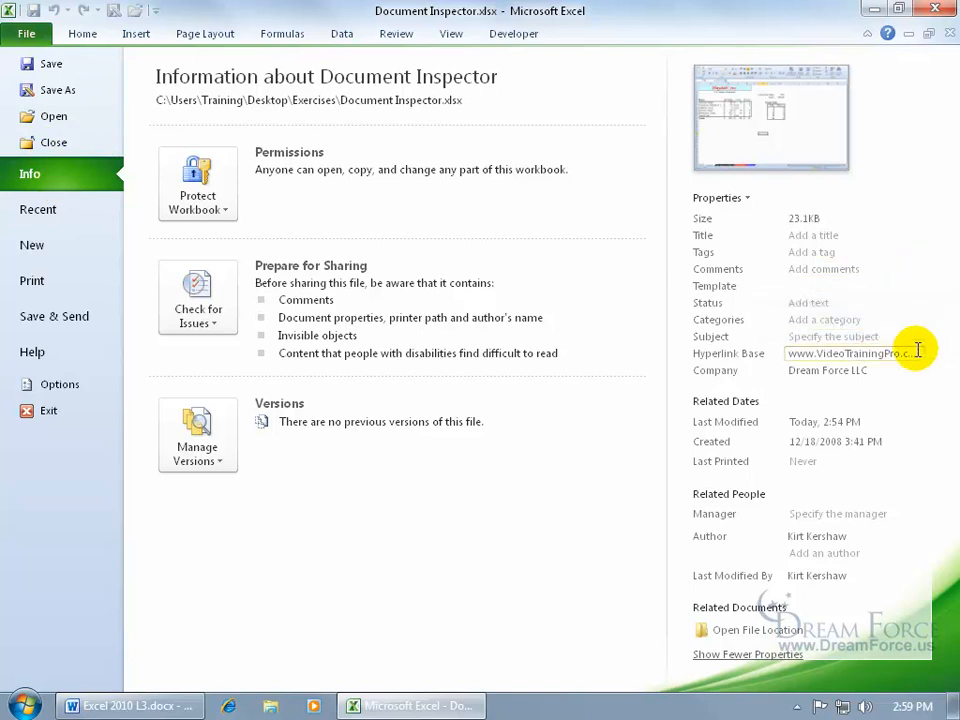
Step: Show the Check for Issues list of pre-sharing checks
click(828, 370)
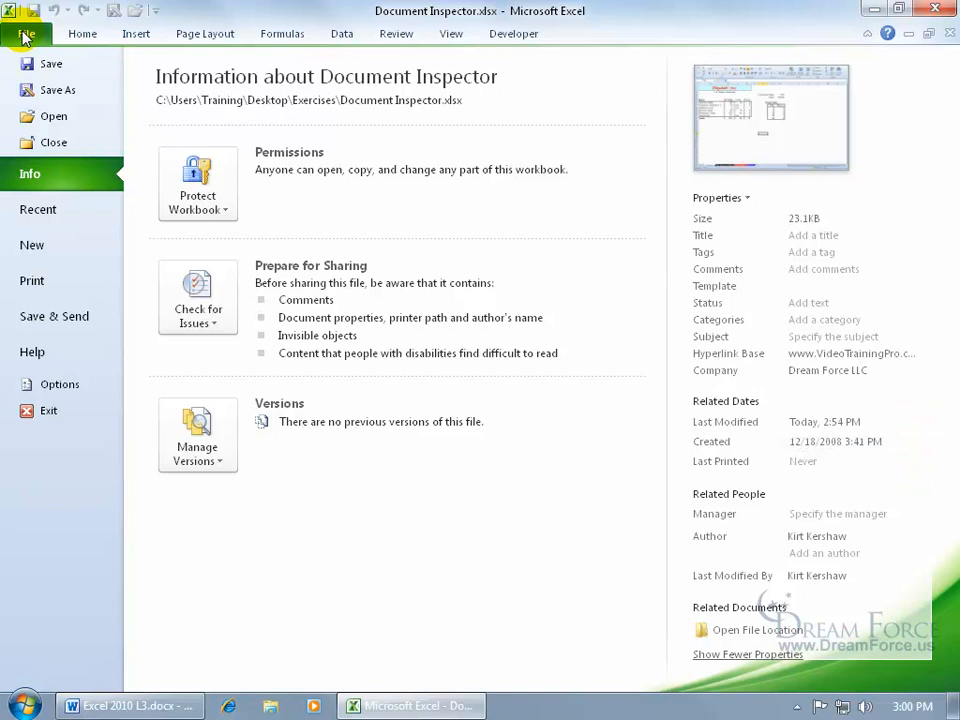
mouse_move(70, 180)
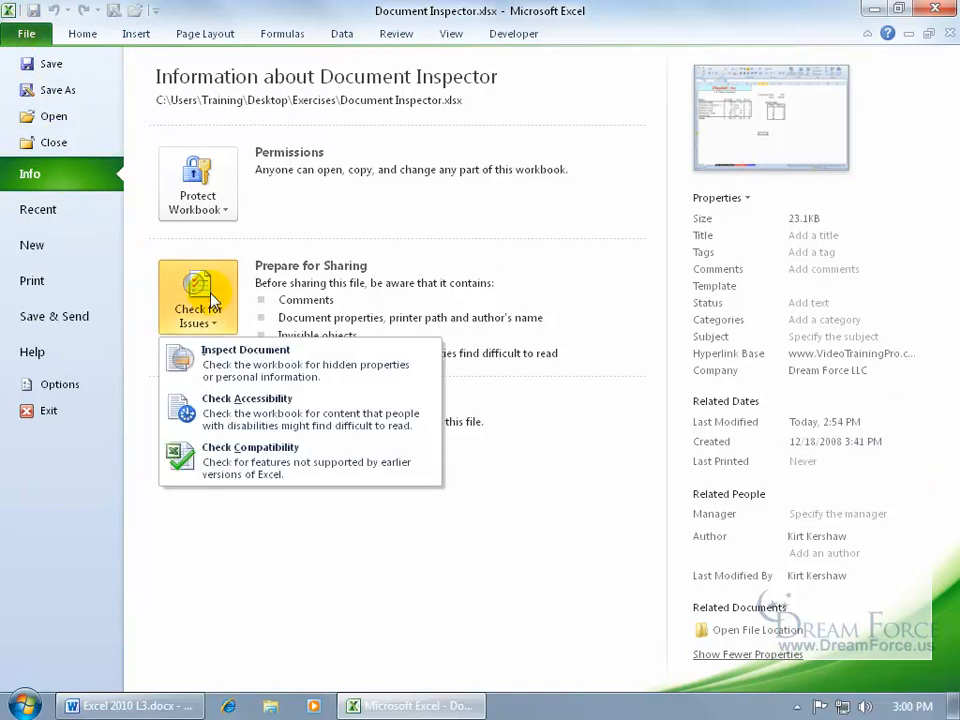
Step: Start Inspect Document with all hidden-content categories selected
click(246, 350)
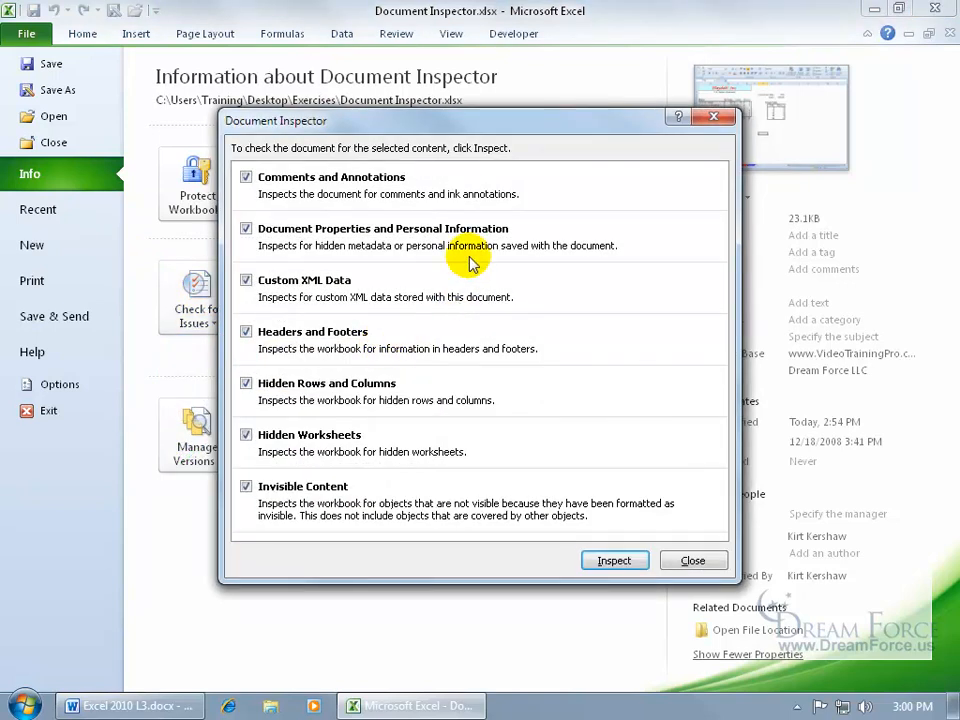
mouse_move(444, 440)
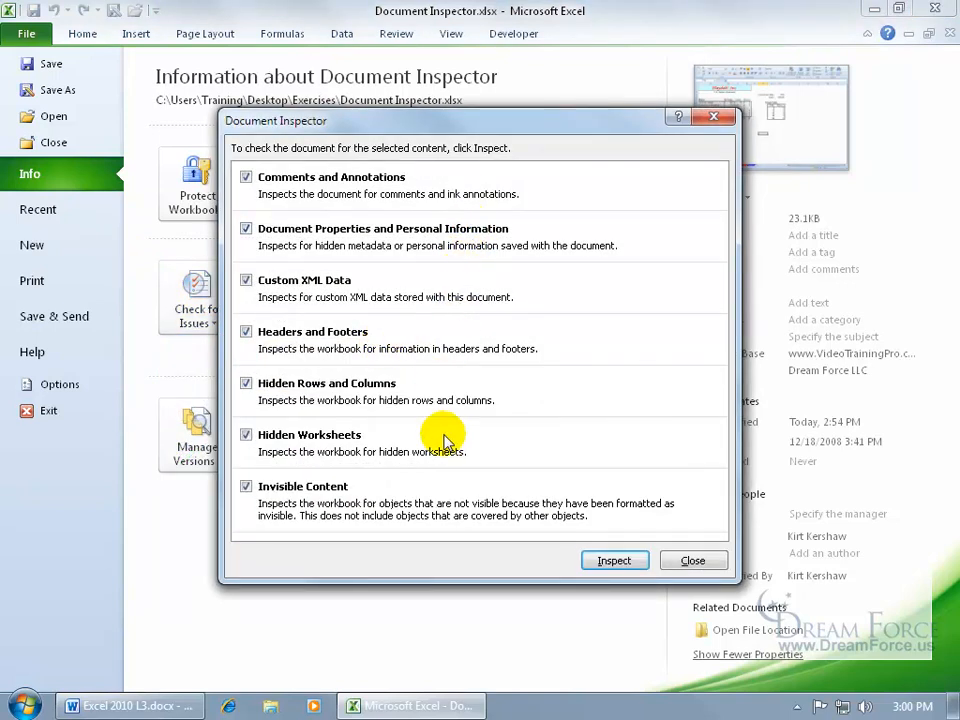
mouse_move(400, 206)
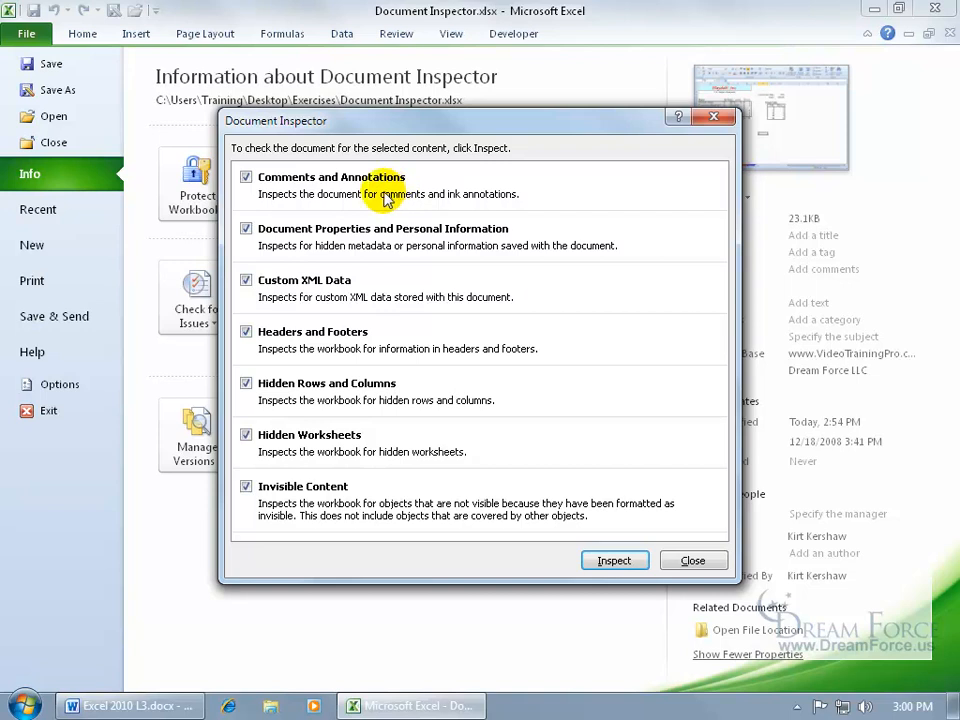
mouse_move(372, 198)
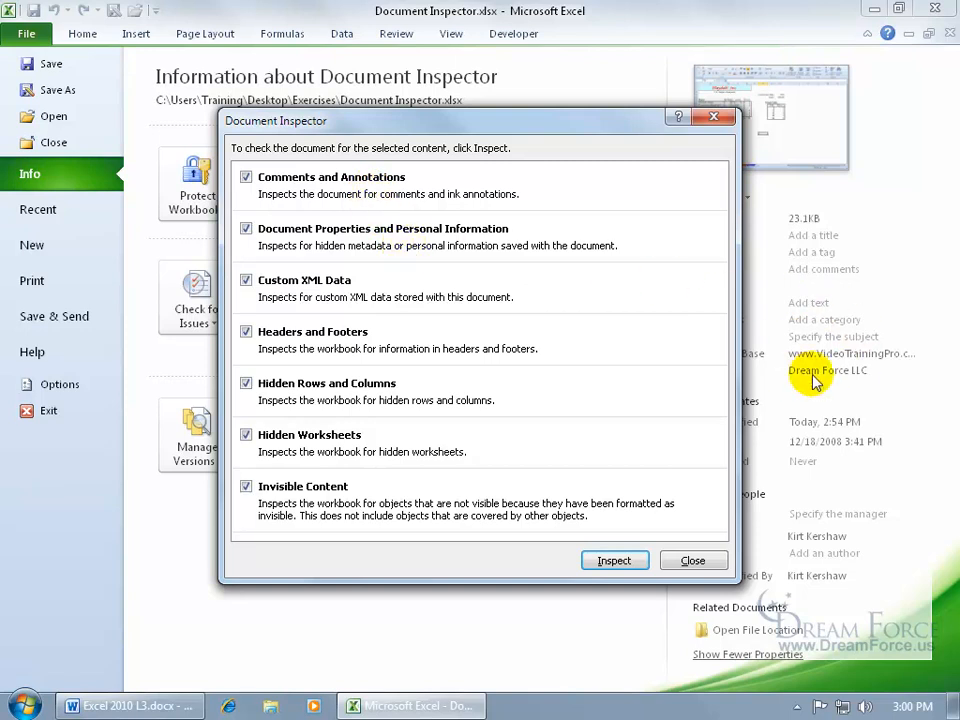
mouse_move(376, 296)
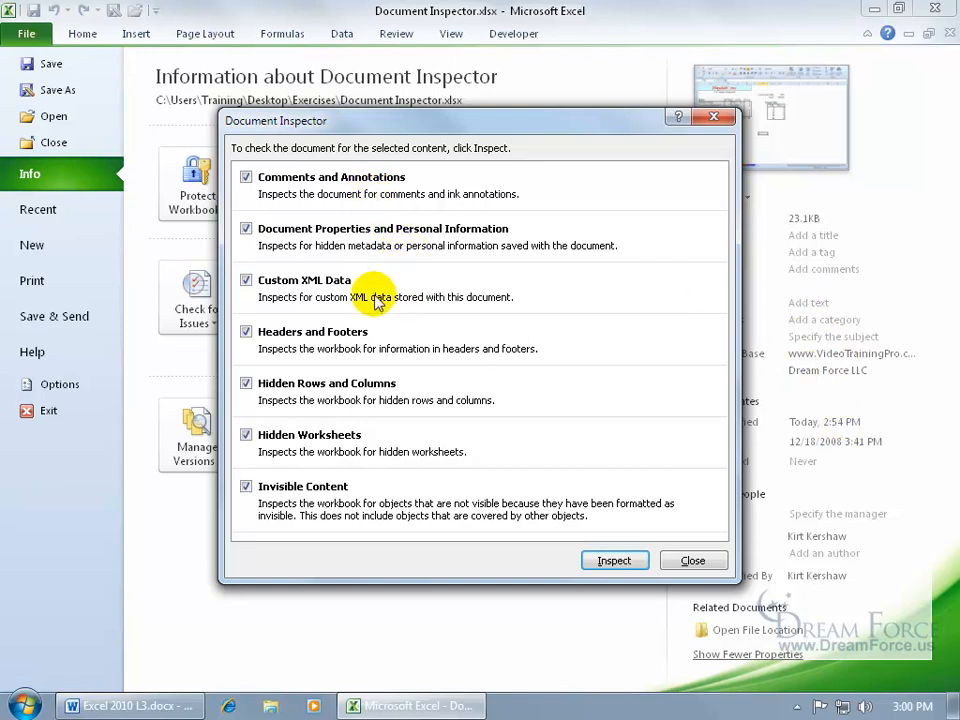
mouse_move(408, 340)
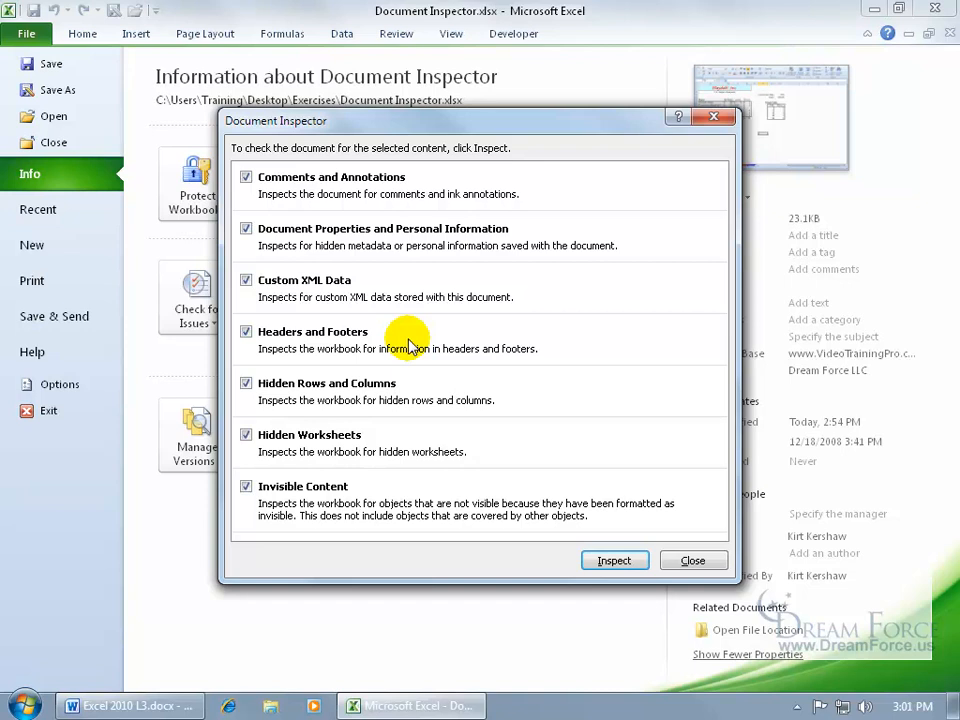
mouse_move(428, 402)
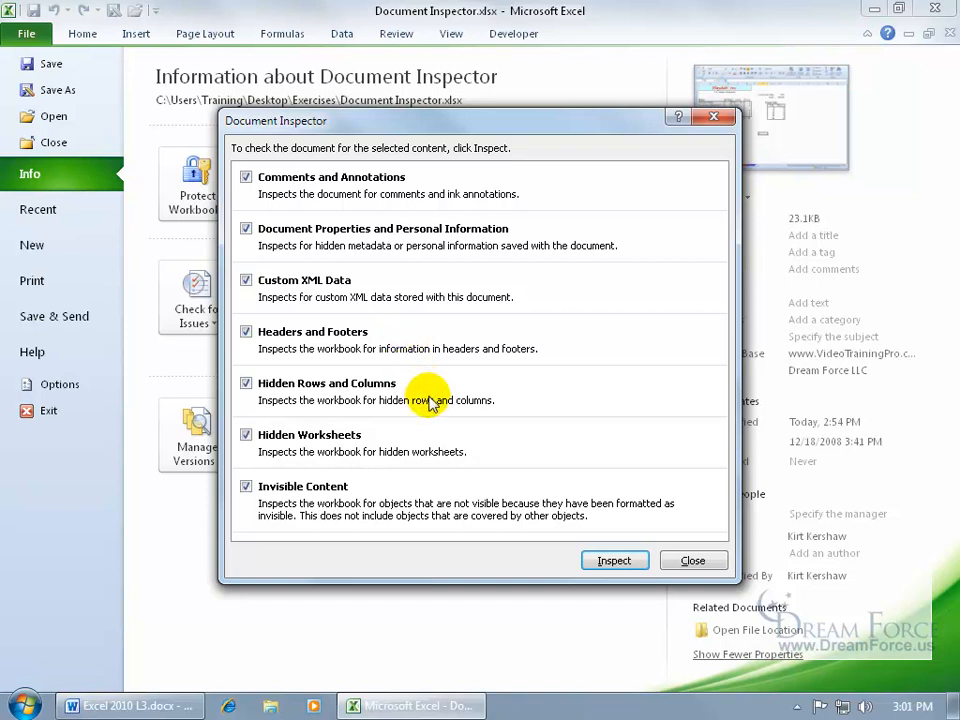
mouse_move(432, 436)
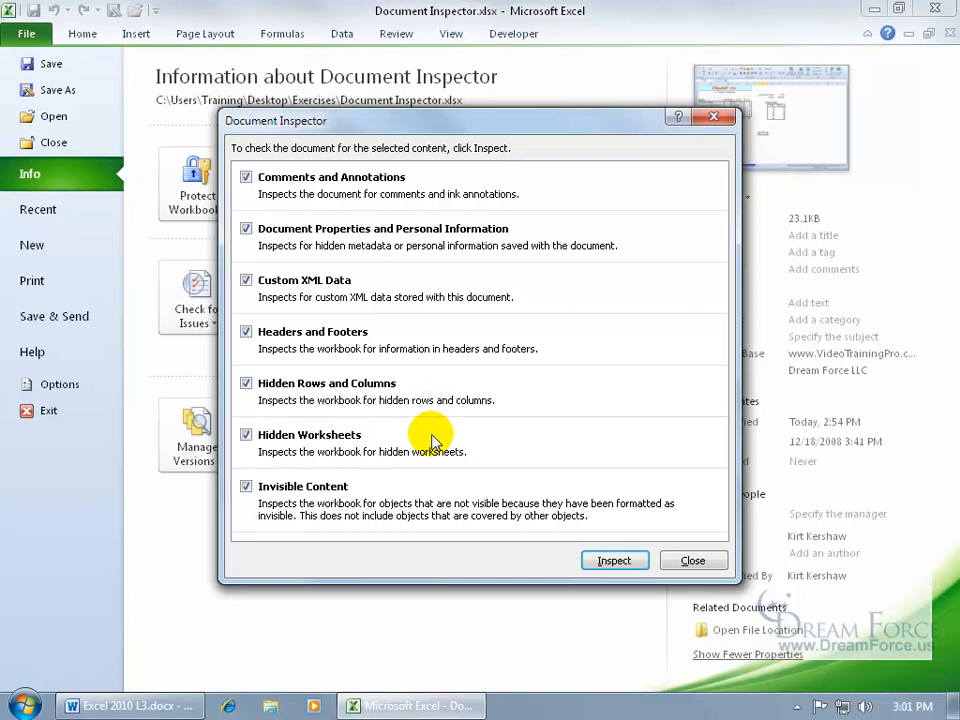
mouse_move(584, 544)
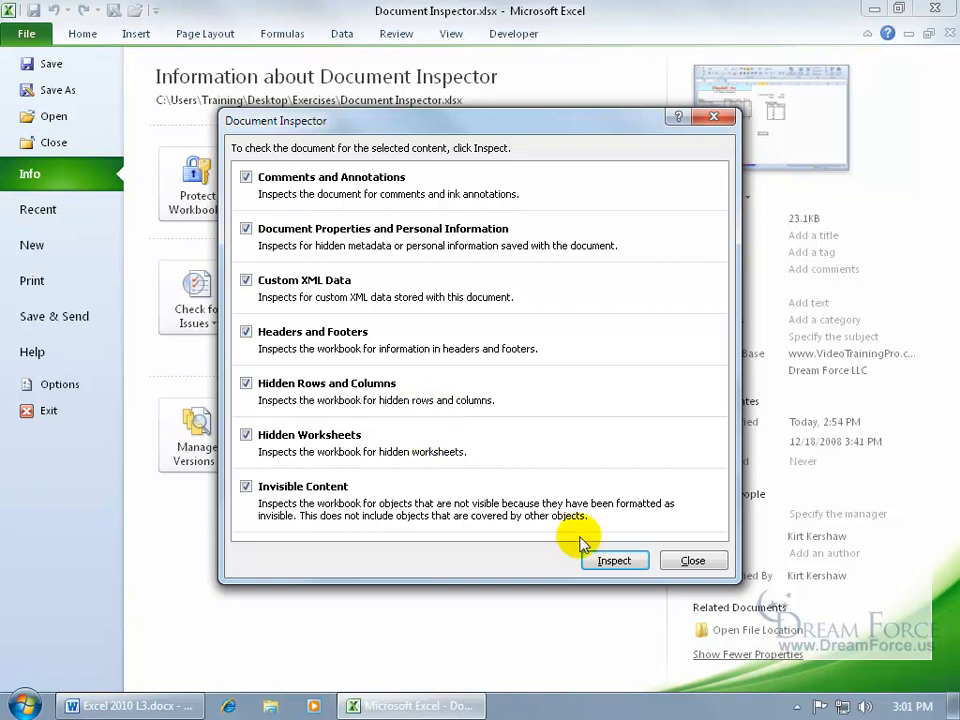
Step: Run the inspection, remove document properties and personal information, and close the results
click(614, 560)
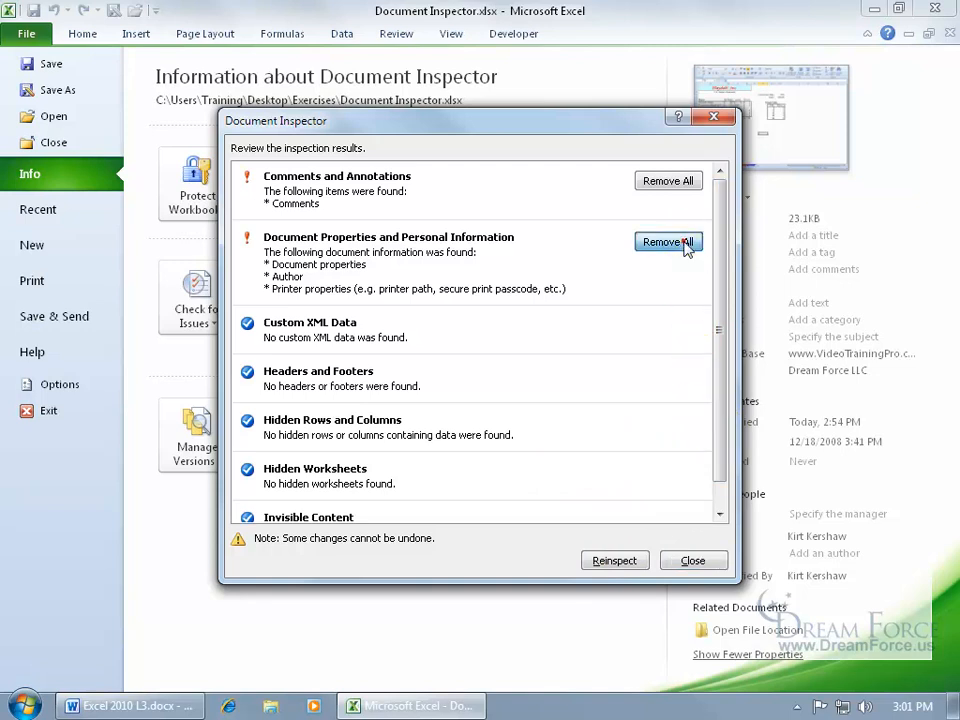
click(668, 240)
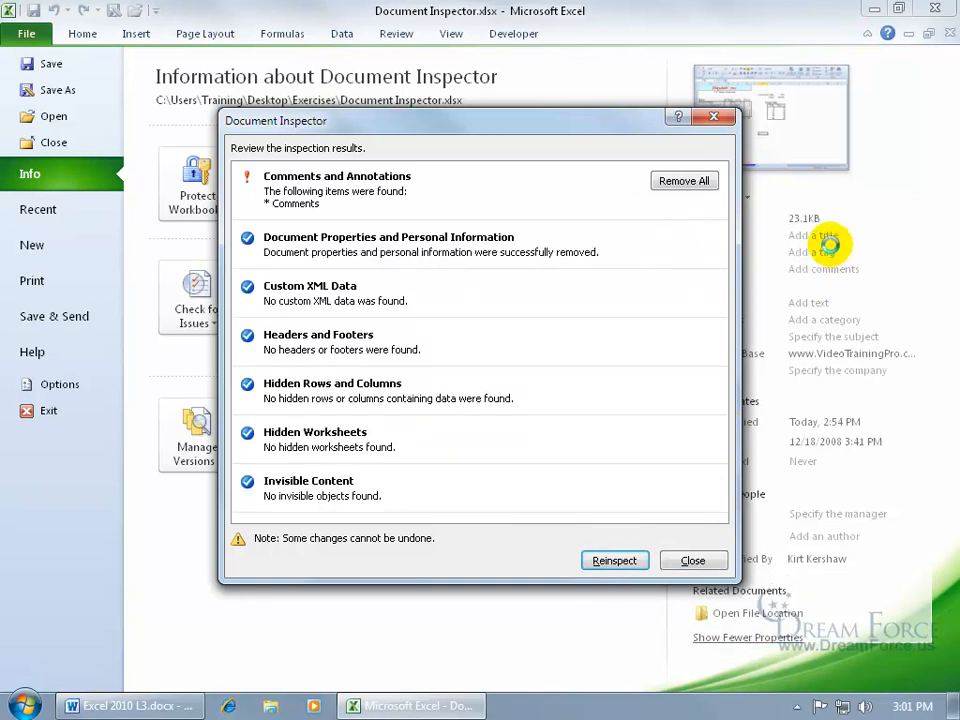
mouse_move(820, 370)
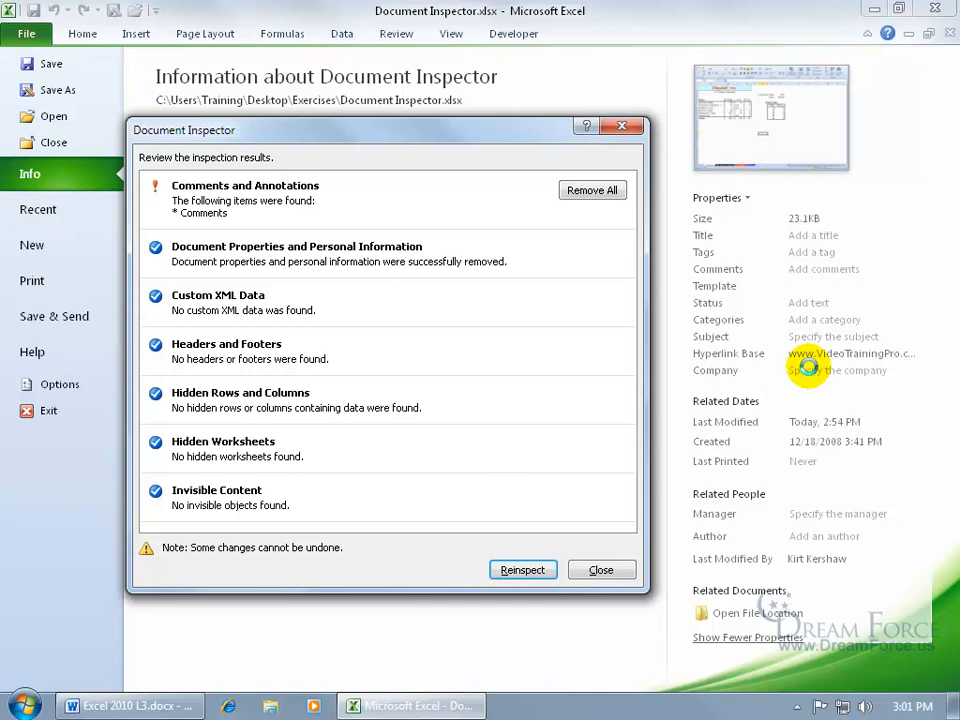
mouse_move(628, 544)
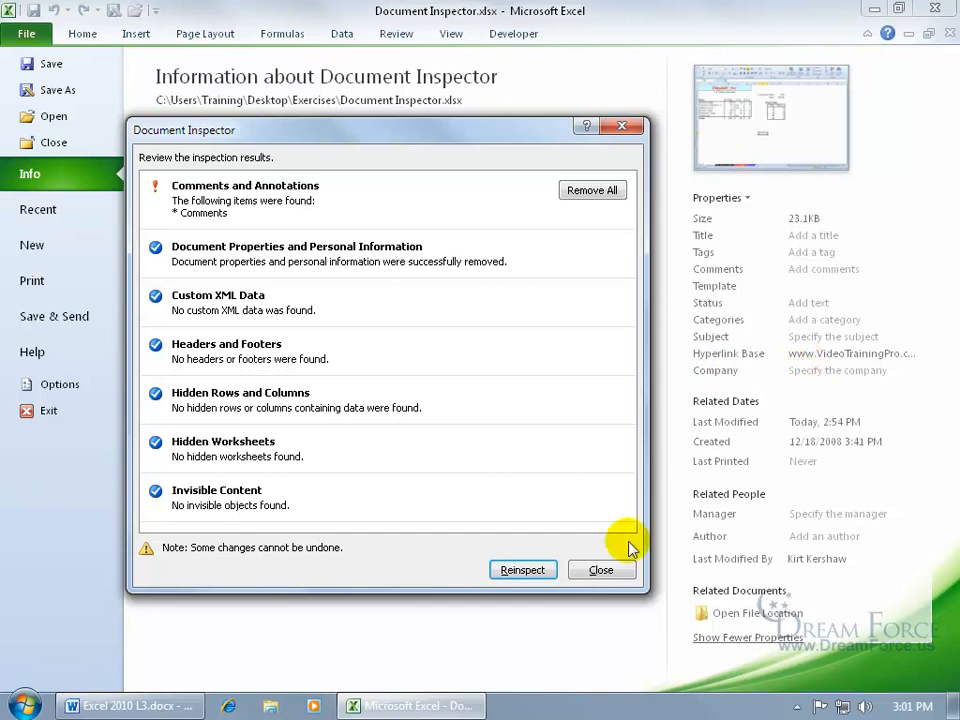
click(600, 570)
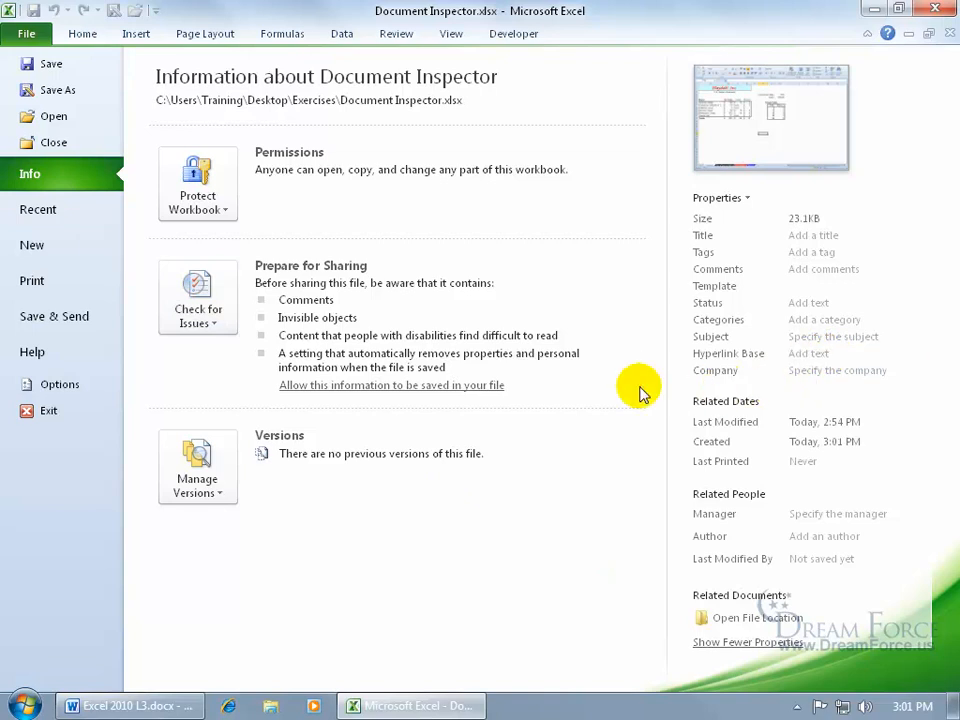
Step: View the worksheet's remaining comment on B9, then return to the Info page
click(26, 32)
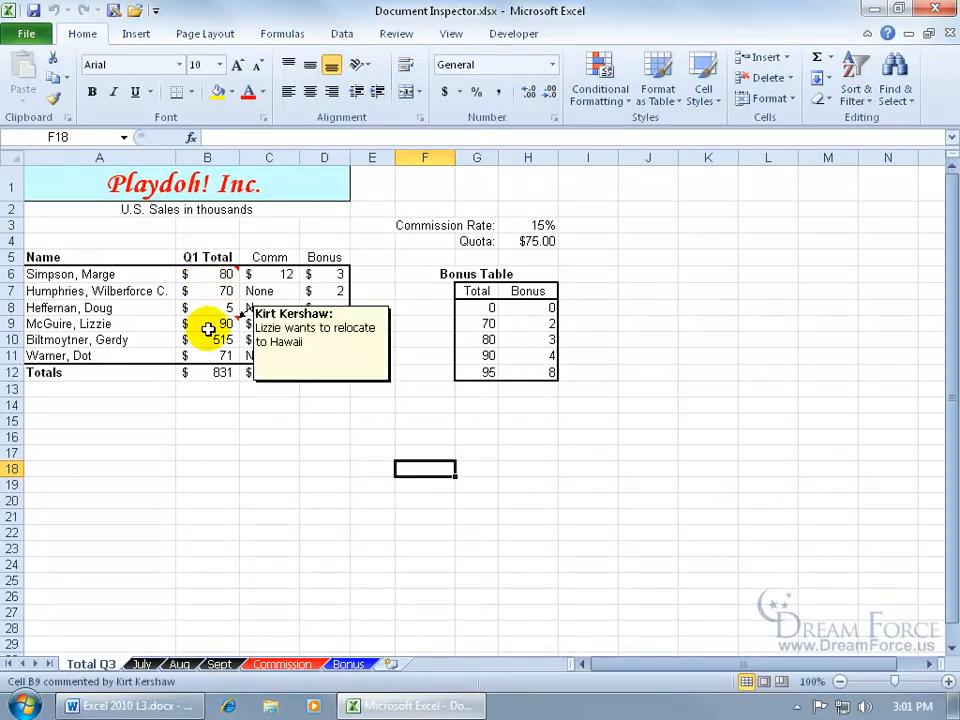
click(26, 32)
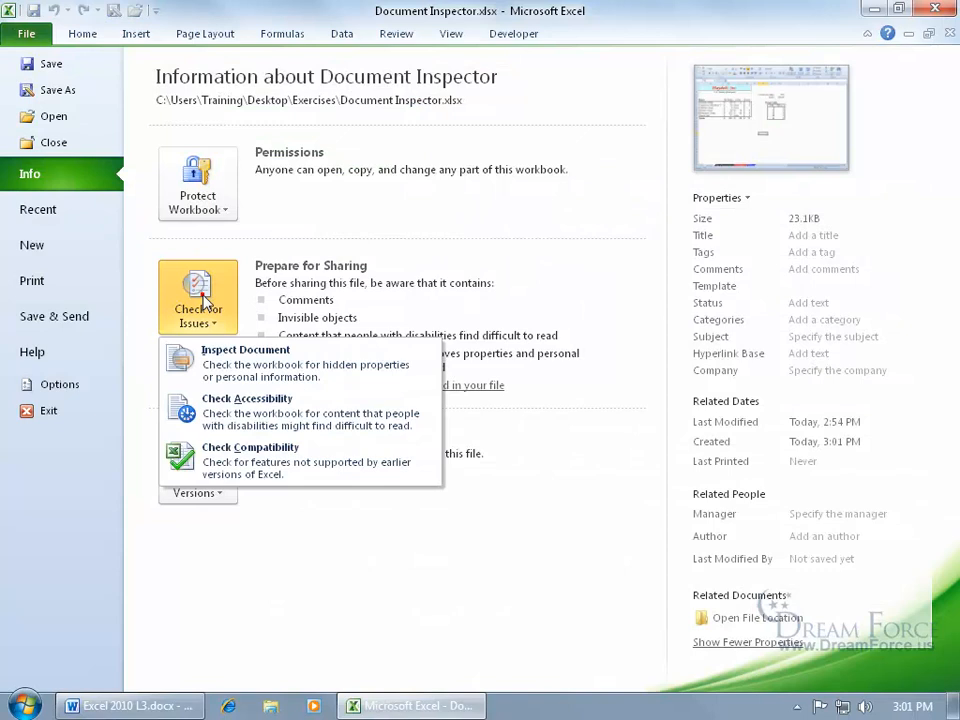
Step: Save the workbook, inspect it again and remove all comments and annotations
click(244, 348)
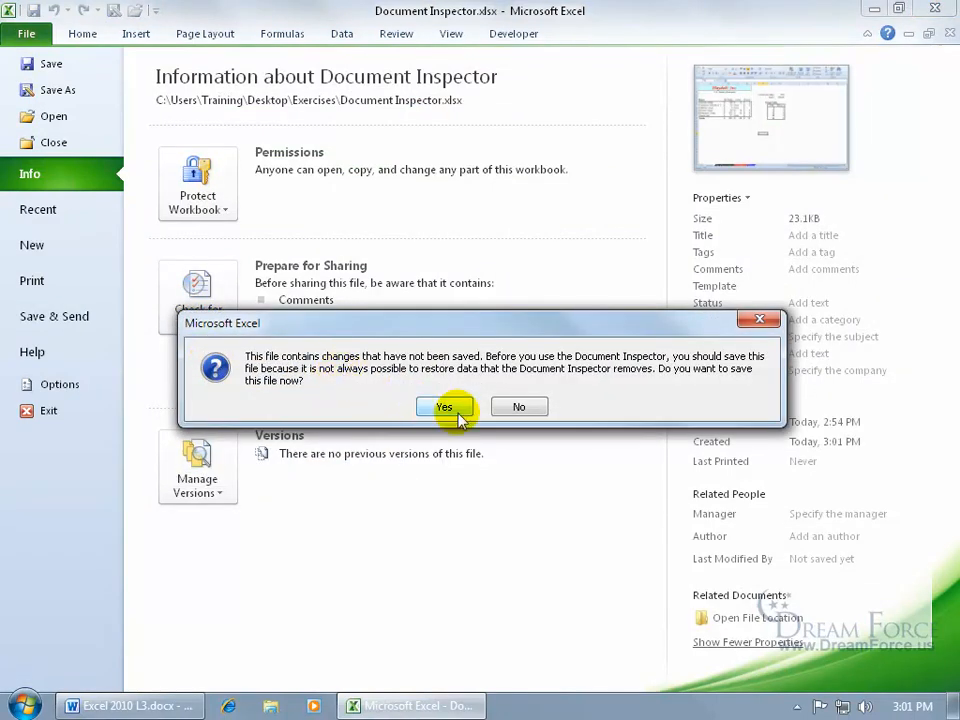
click(444, 408)
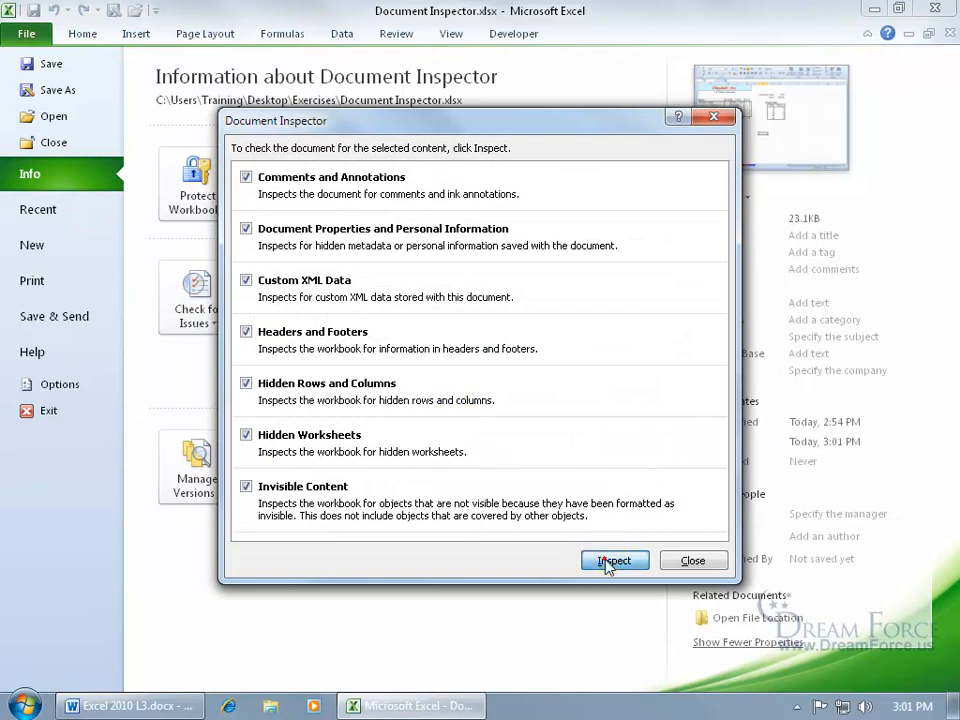
click(614, 560)
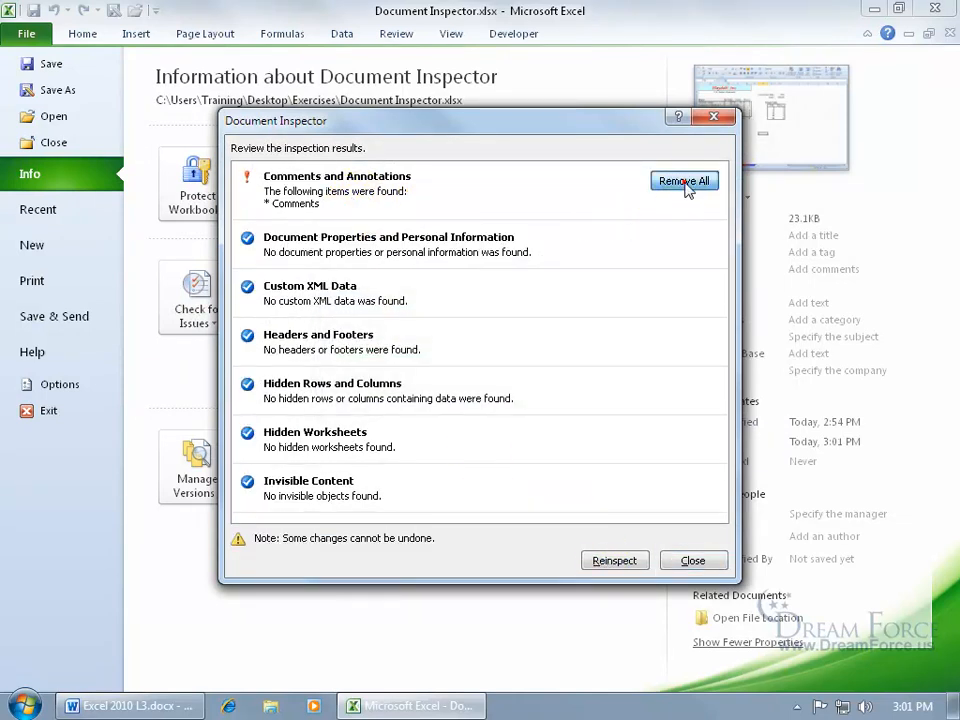
click(692, 560)
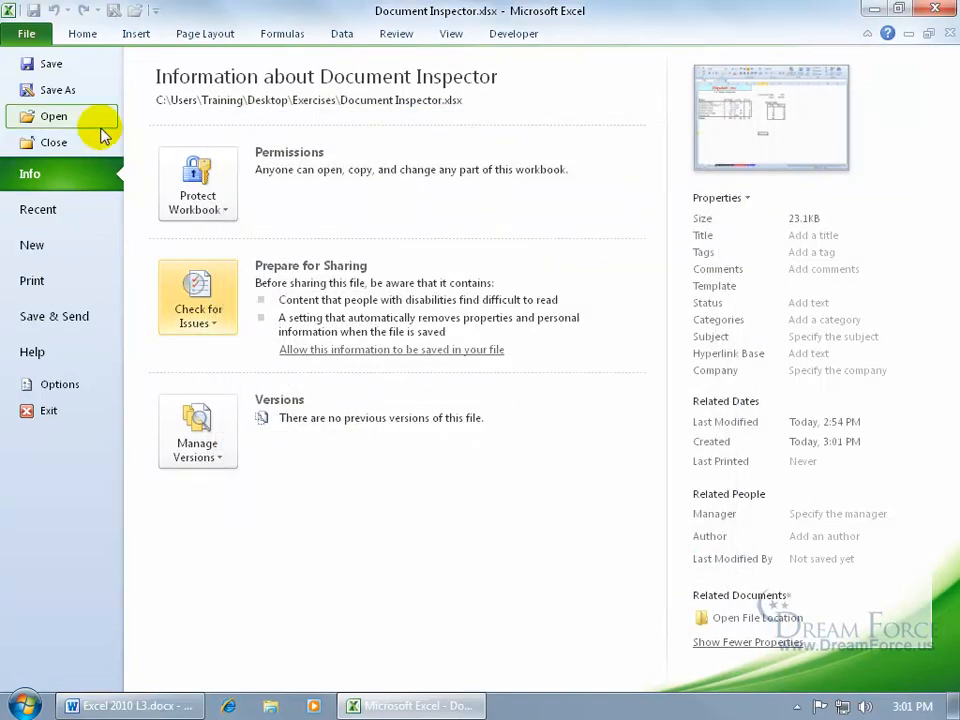
click(26, 32)
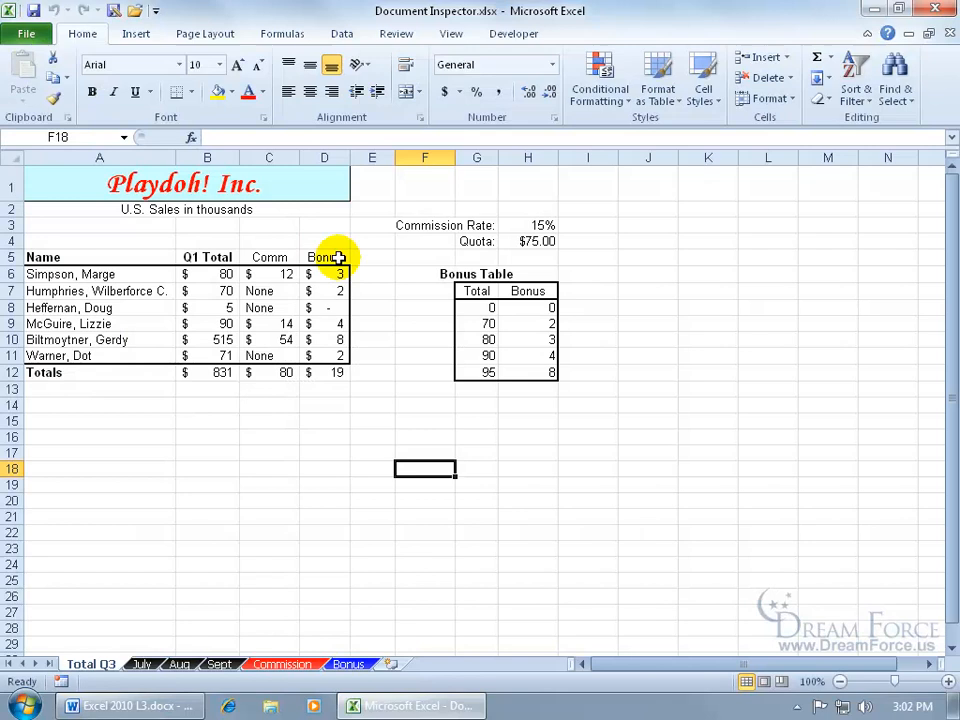
mouse_move(232, 300)
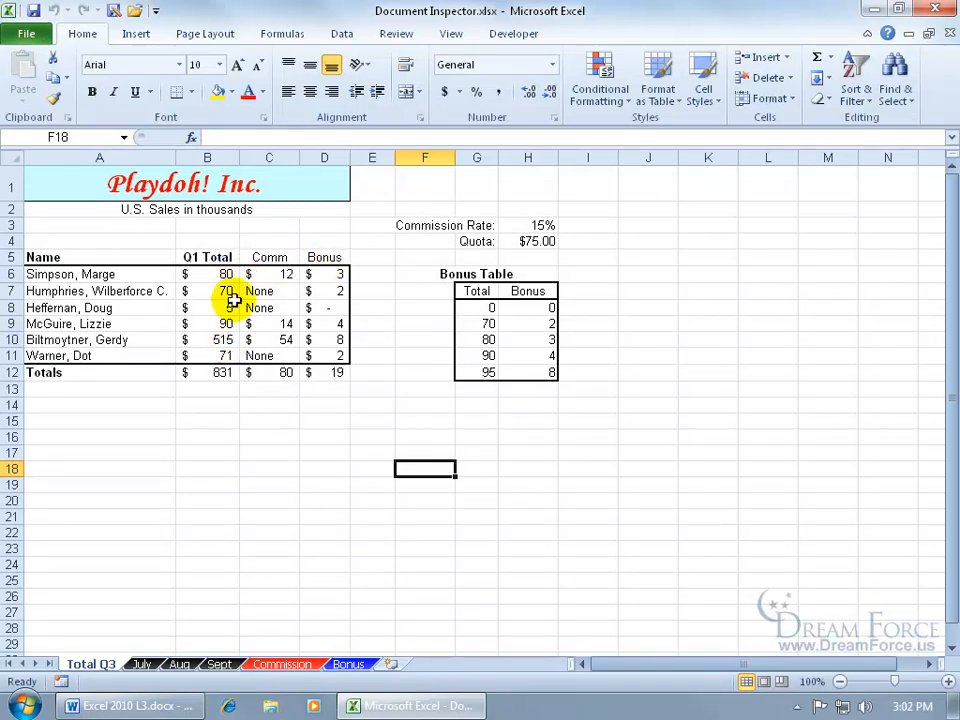